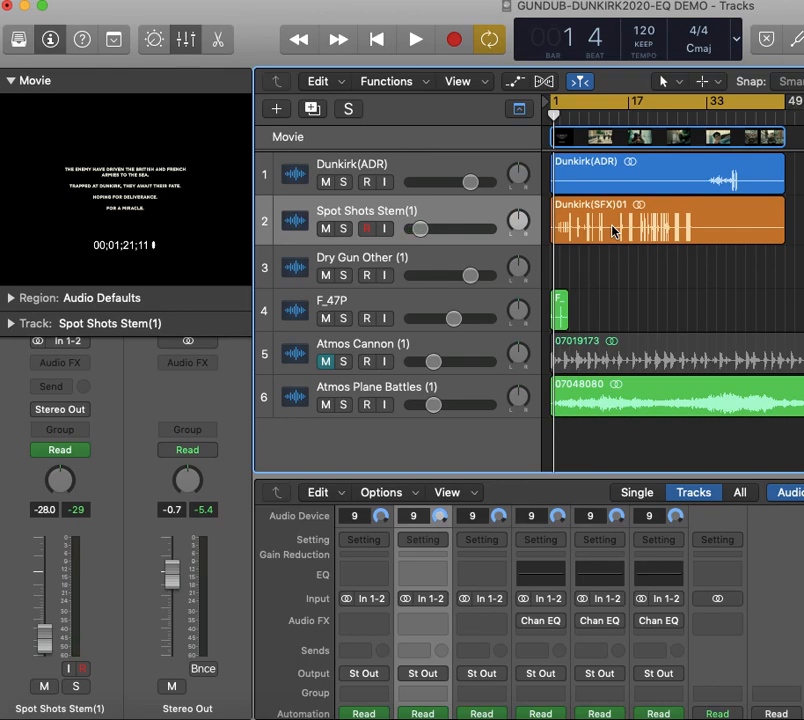
Play the Dunkirk mix from the start to audition it, then stop playback.
left_click(415, 39)
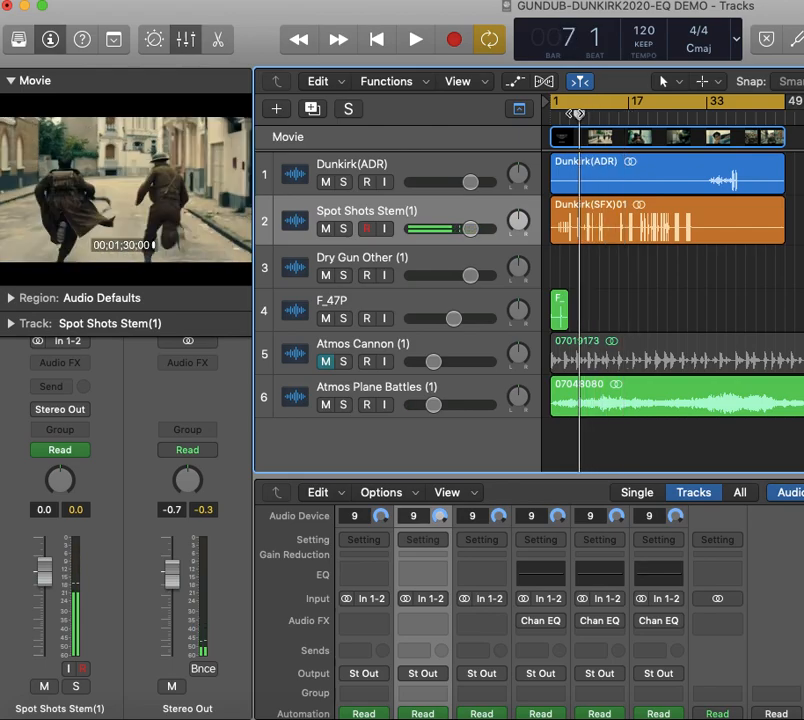
left_click(415, 39)
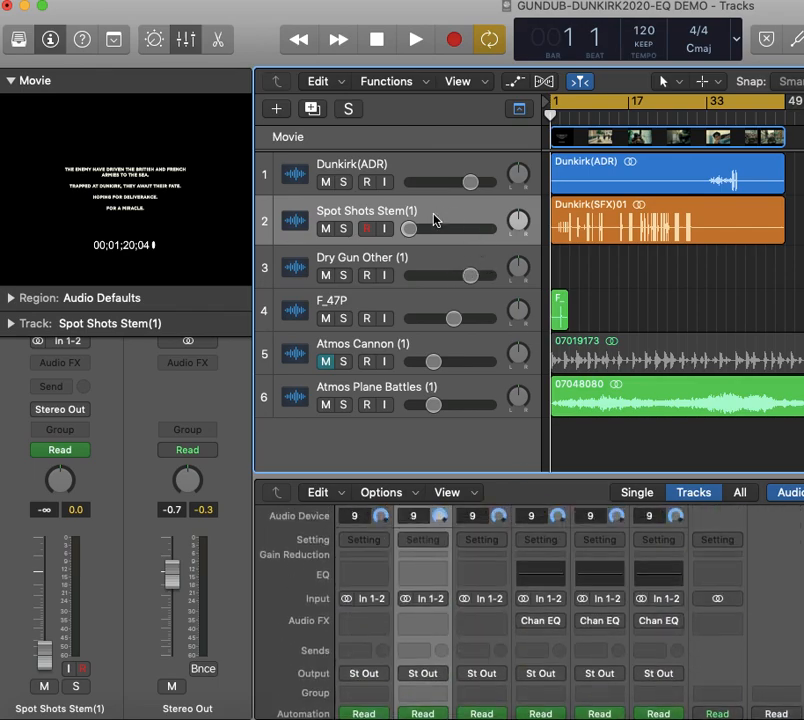
mouse_move(435, 220)
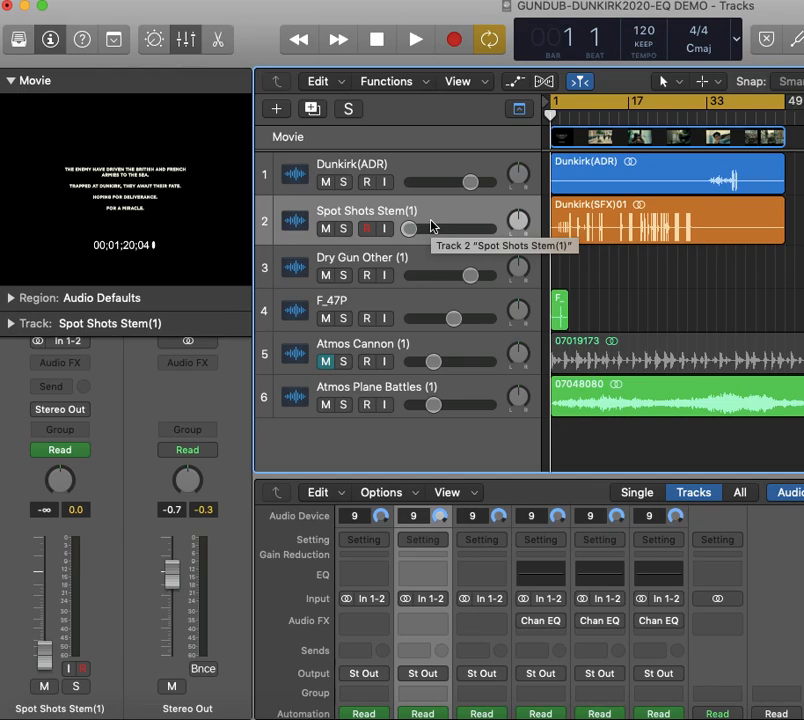
mouse_move(539, 340)
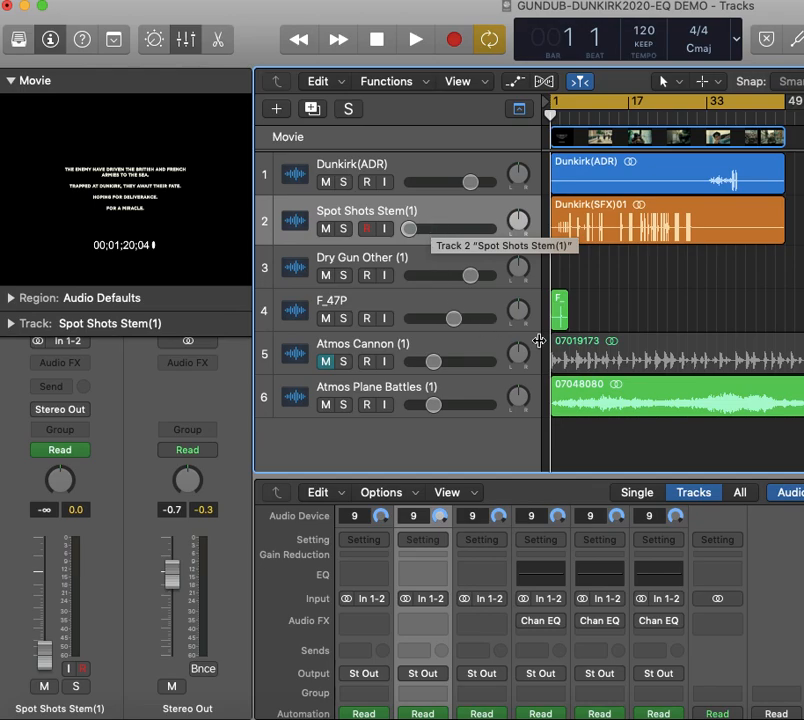
Solo the F_47P track and bring up its Channel EQ plug-in window.
left_click(350, 300)
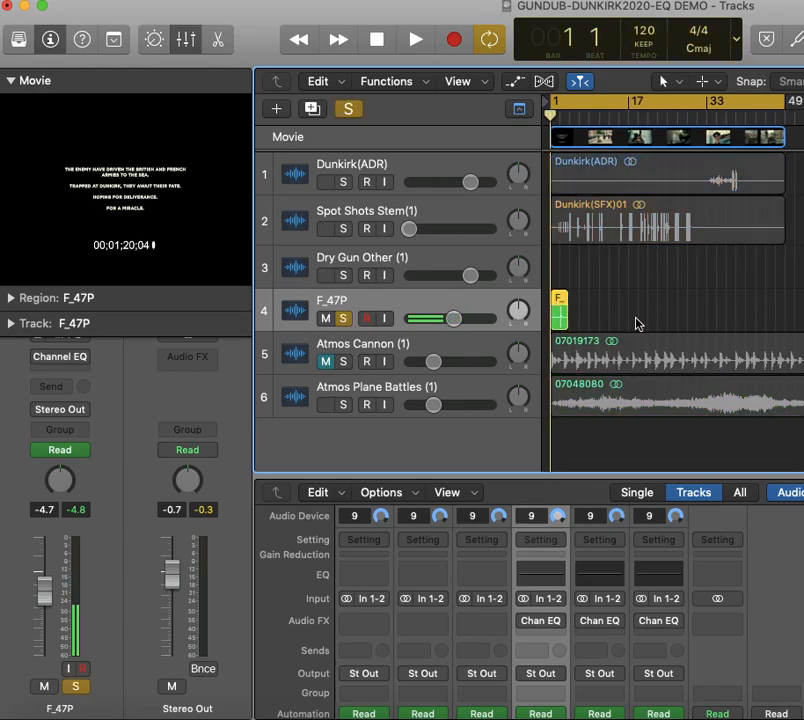
left_click(414, 39)
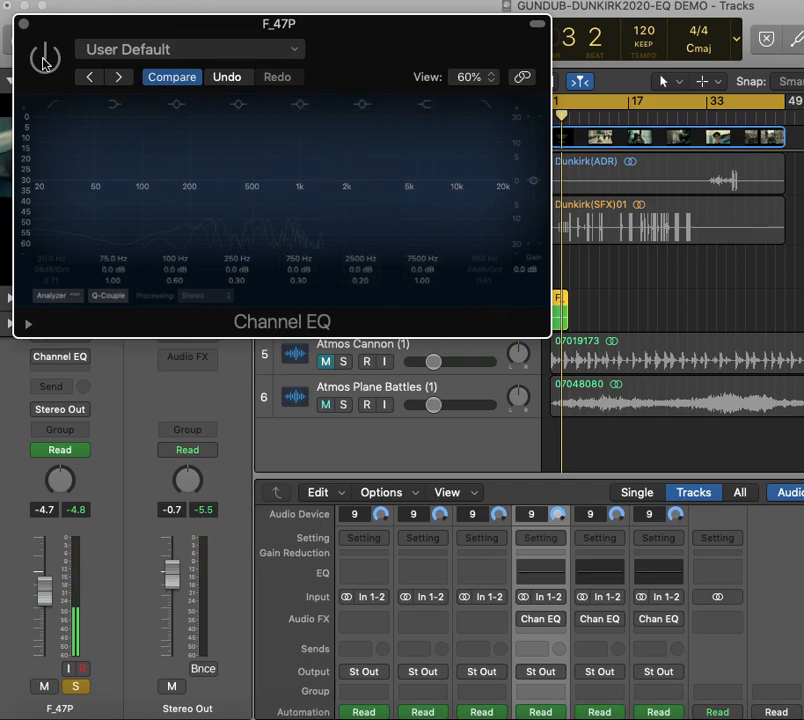
Switch on F_47P's Channel EQ and enable its high-cut band near 980 Hz.
left_click(540, 619)
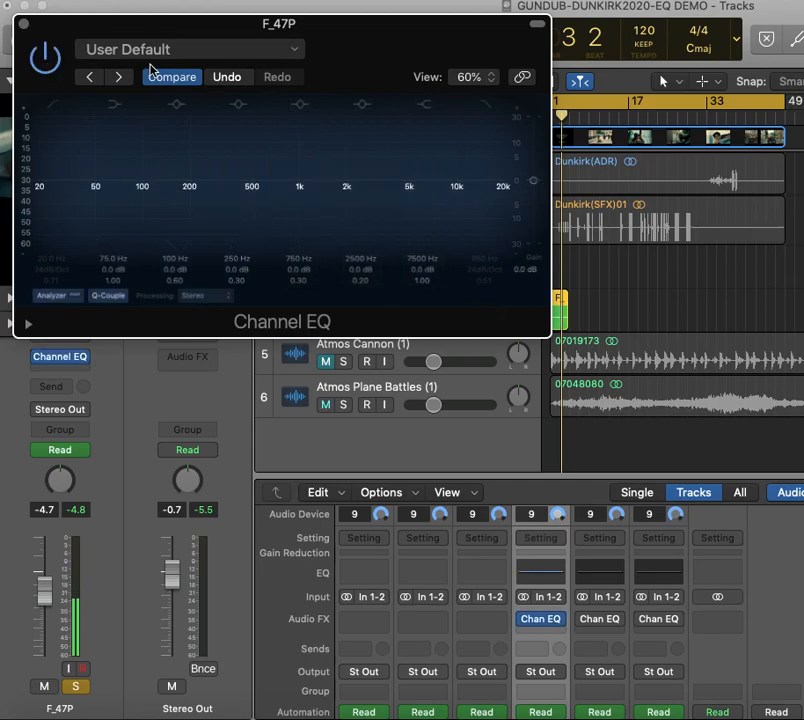
left_click(325, 404)
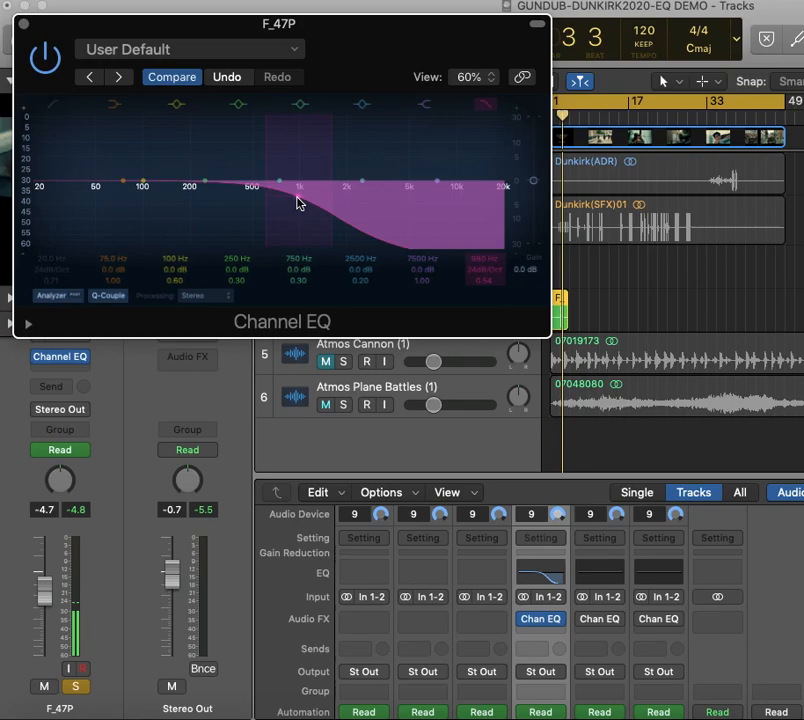
mouse_move(300, 196)
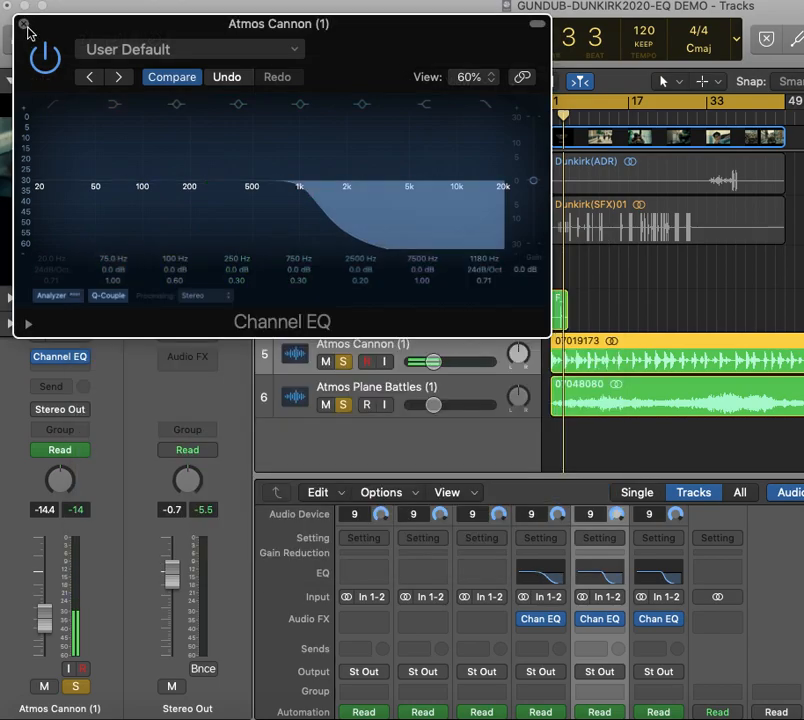
Close the Atmos Cannon Channel EQ window after setting its ~1180 Hz high cut.
left_click(27, 32)
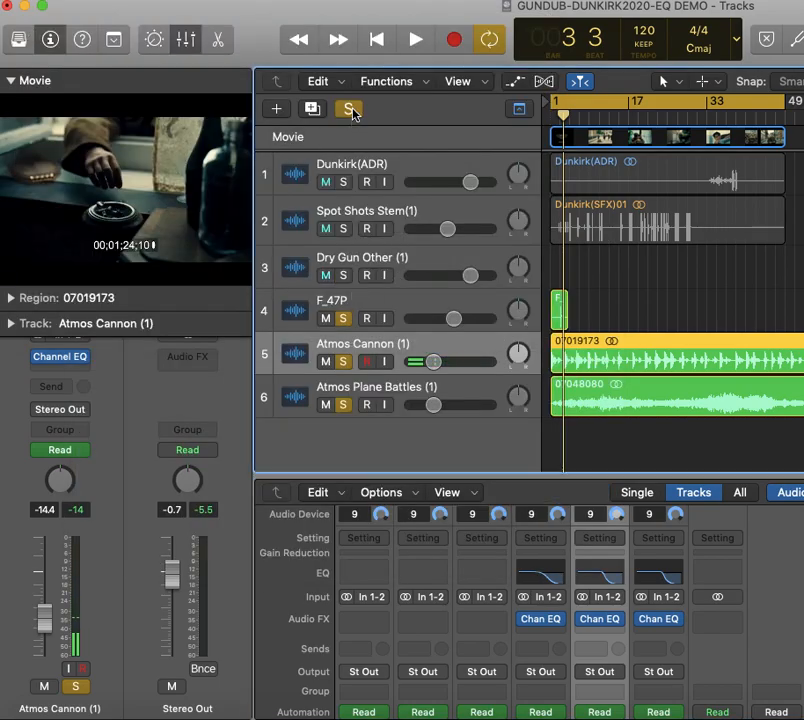
Disable solo and play the full gun battle mix against the movie, then stop.
left_click(349, 108)
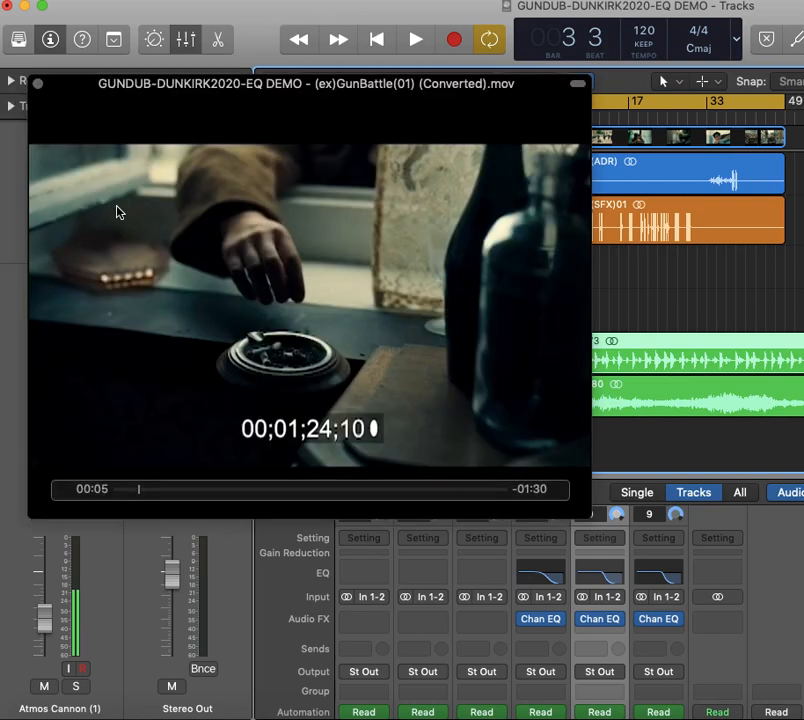
left_click(414, 39)
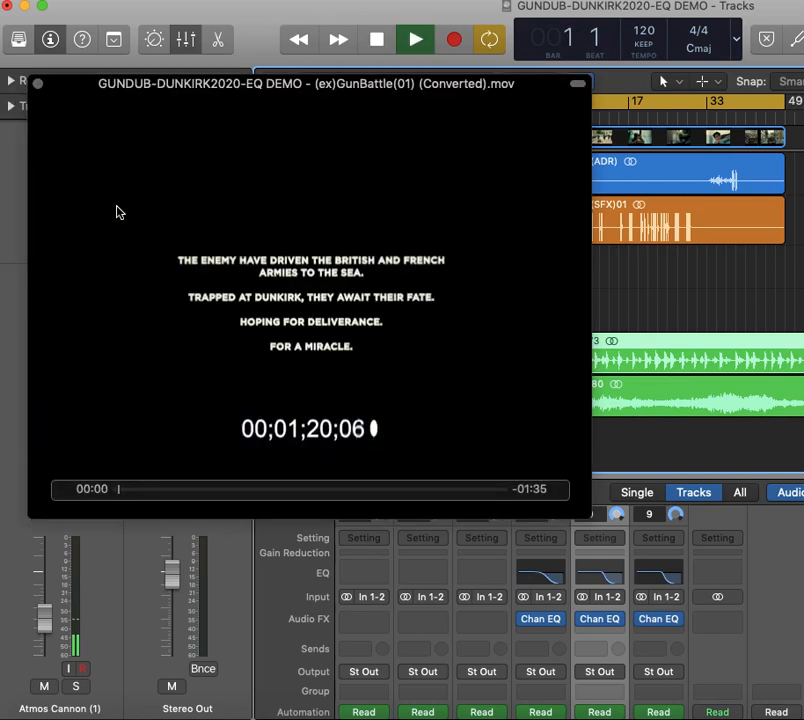
left_click(414, 39)
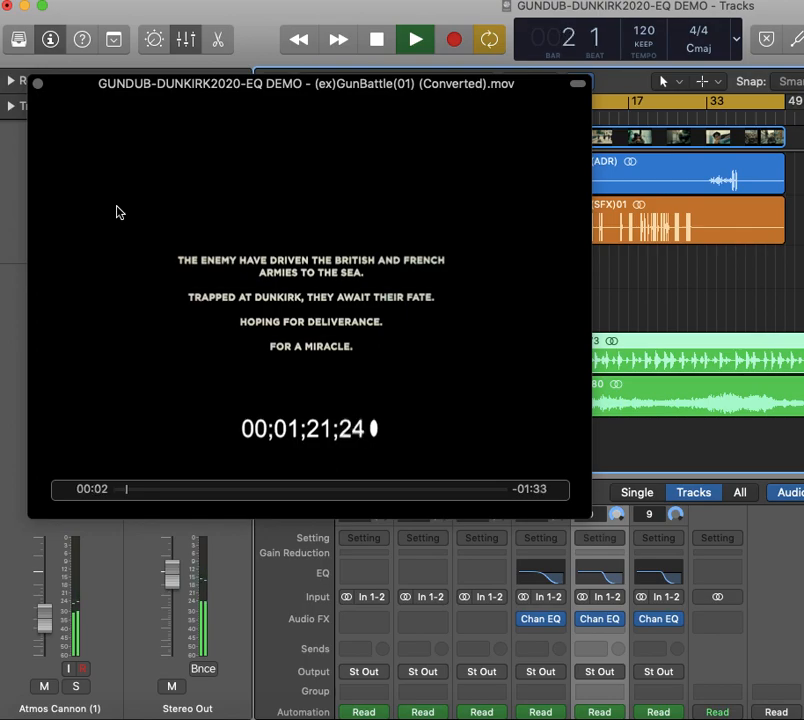
left_click(414, 39)
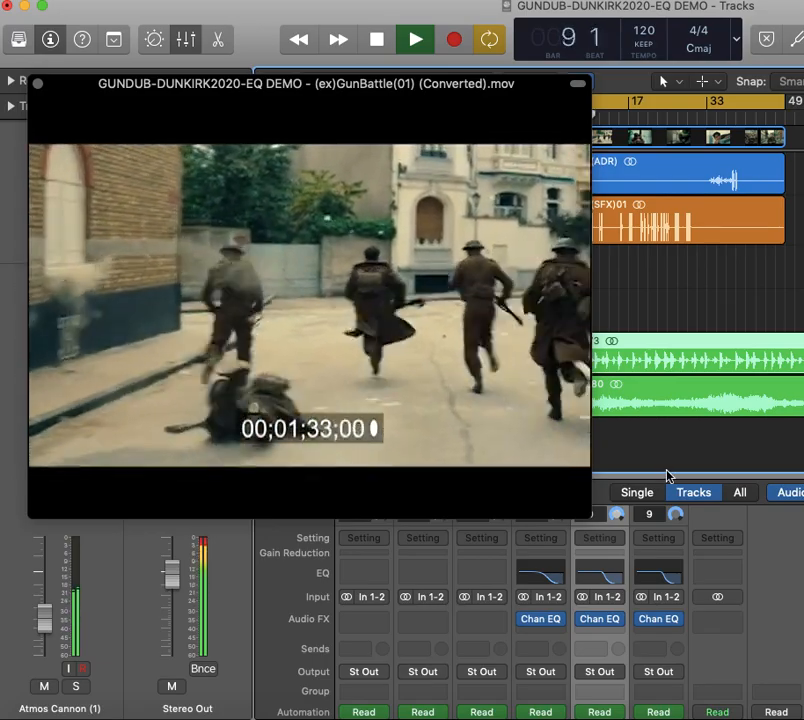
left_click(414, 39)
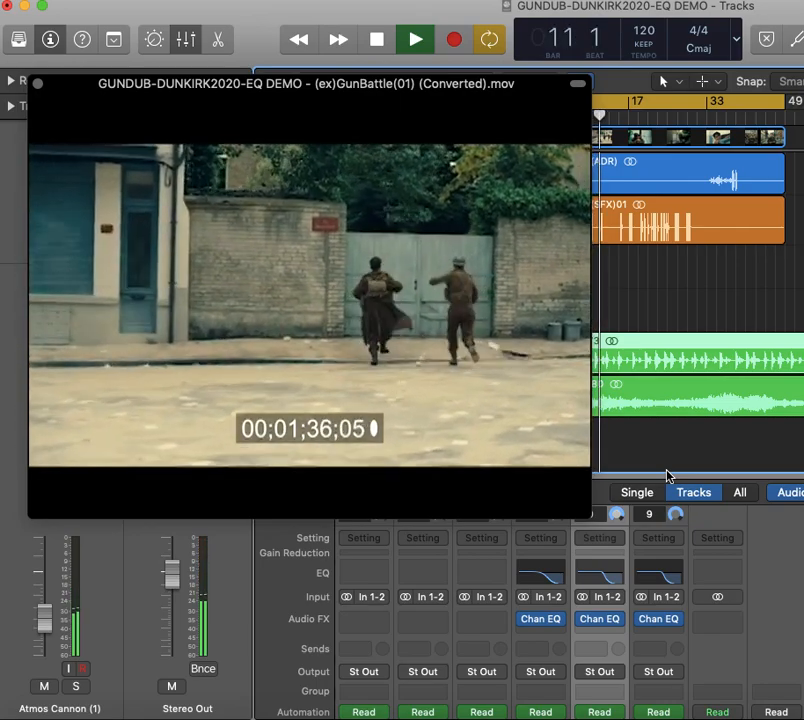
left_click(415, 39)
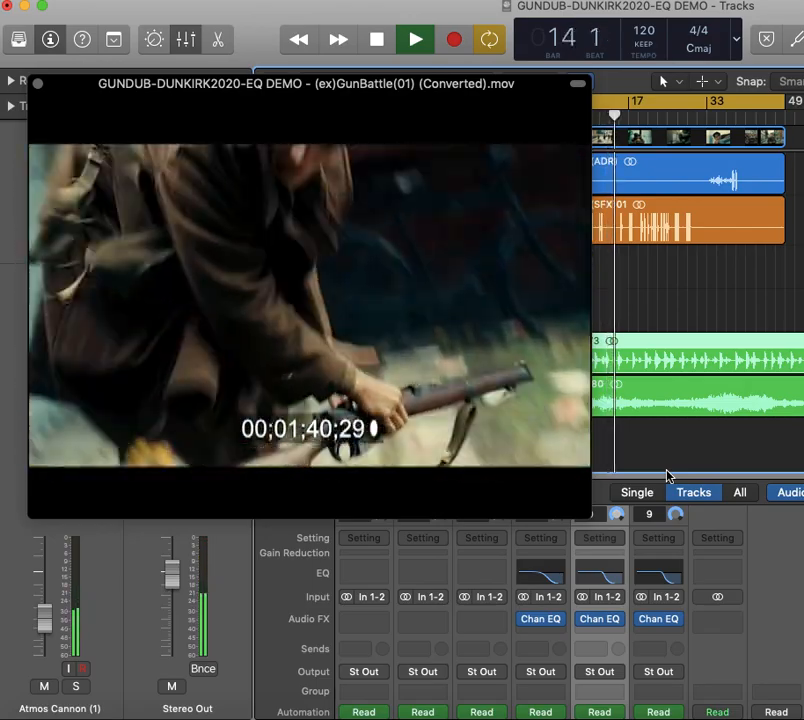
left_click(415, 39)
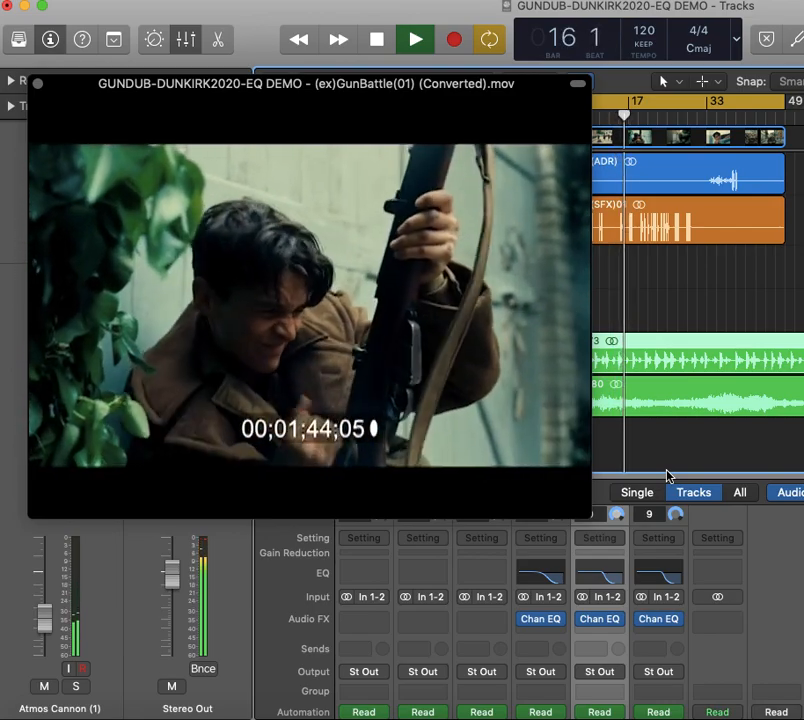
left_click(414, 39)
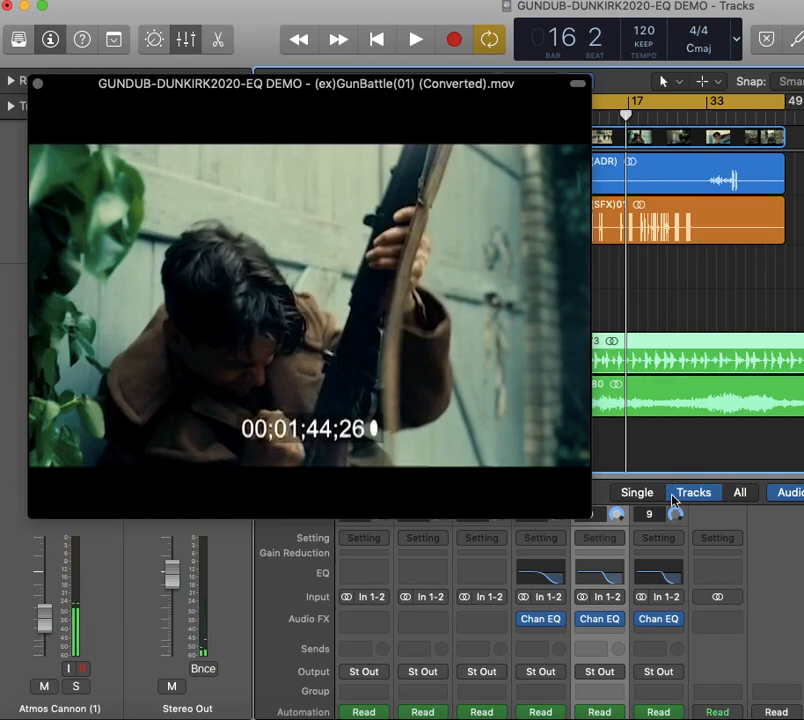
mouse_move(693, 491)
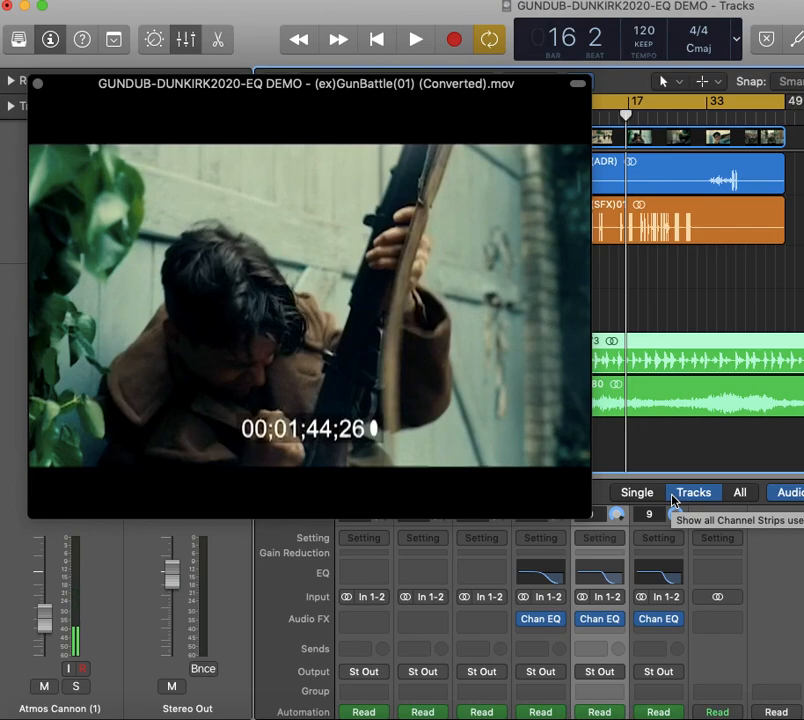
mouse_move(668, 601)
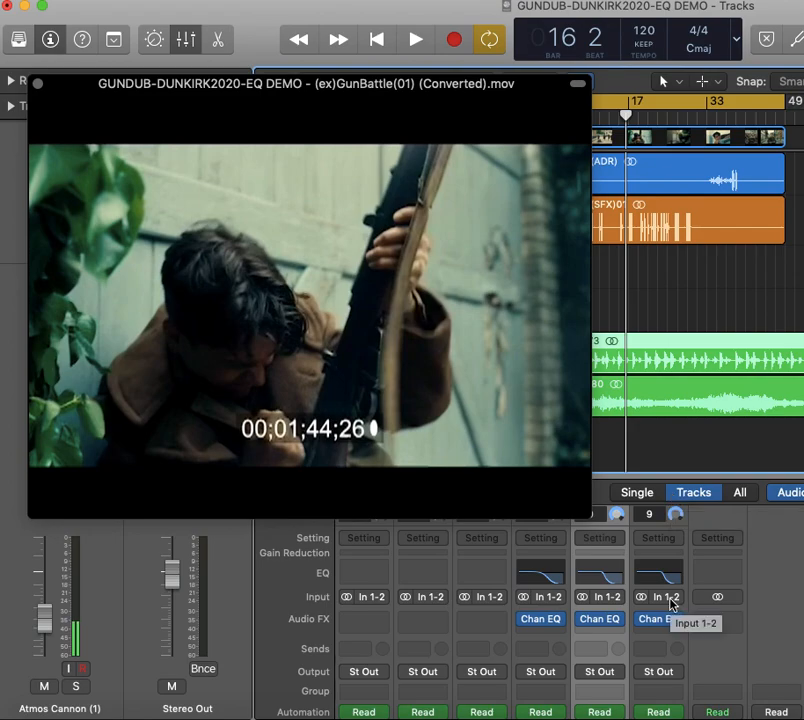